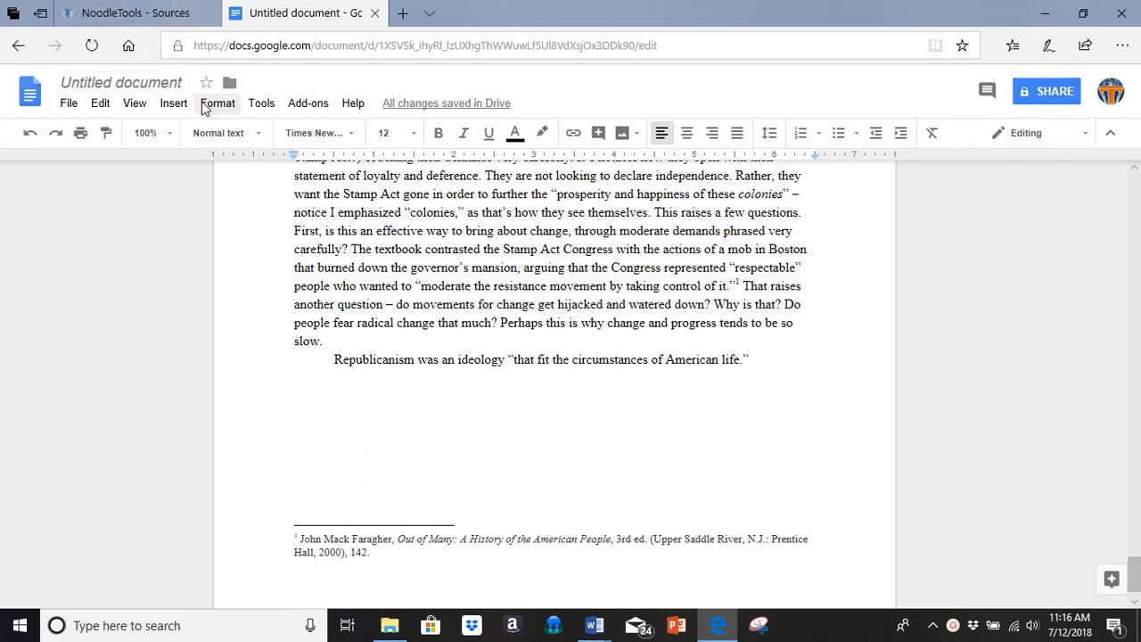
# Step: Insert a second footnote after the Republicanism quotation and type 'Ibid' into it
pyautogui.click(173, 102)
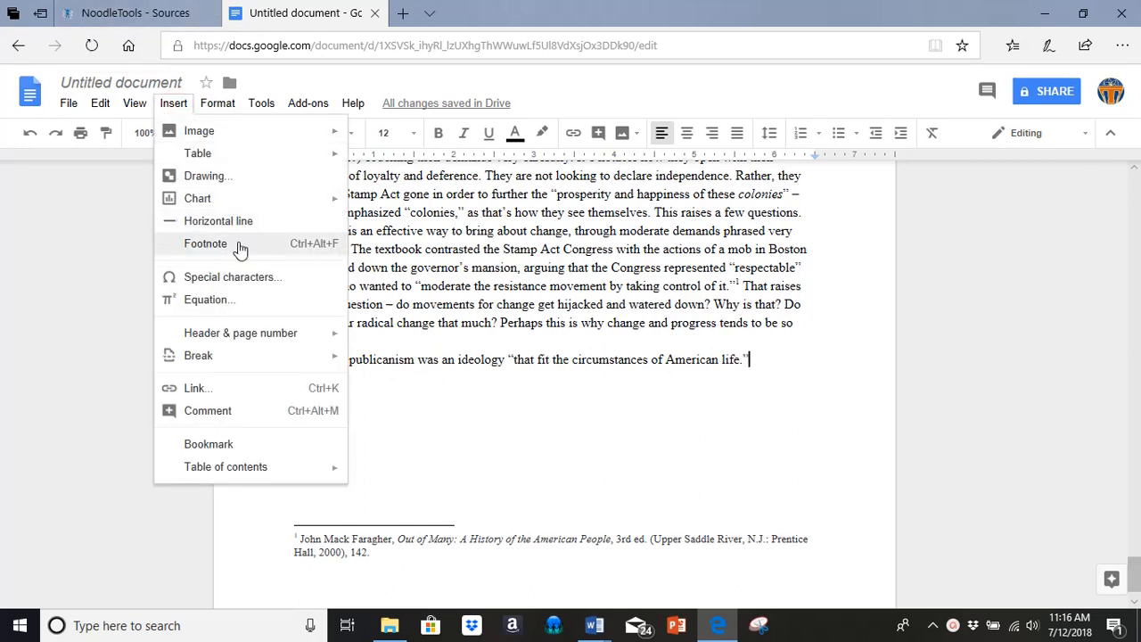
pyautogui.click(205, 243)
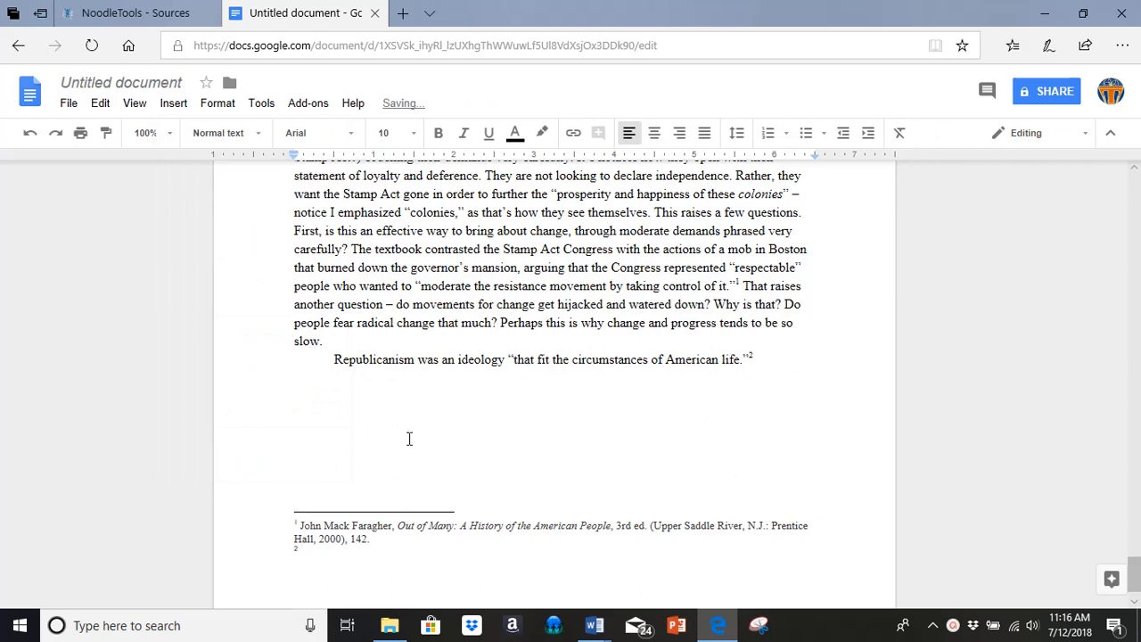
pyautogui.write('Ib')
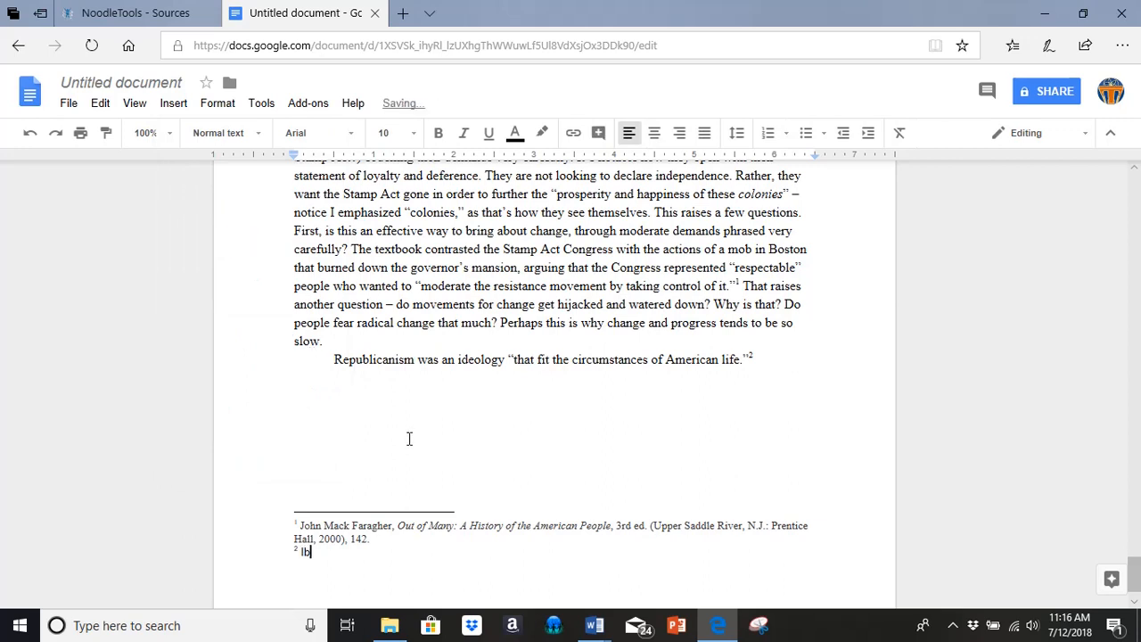
pyautogui.write('id.')
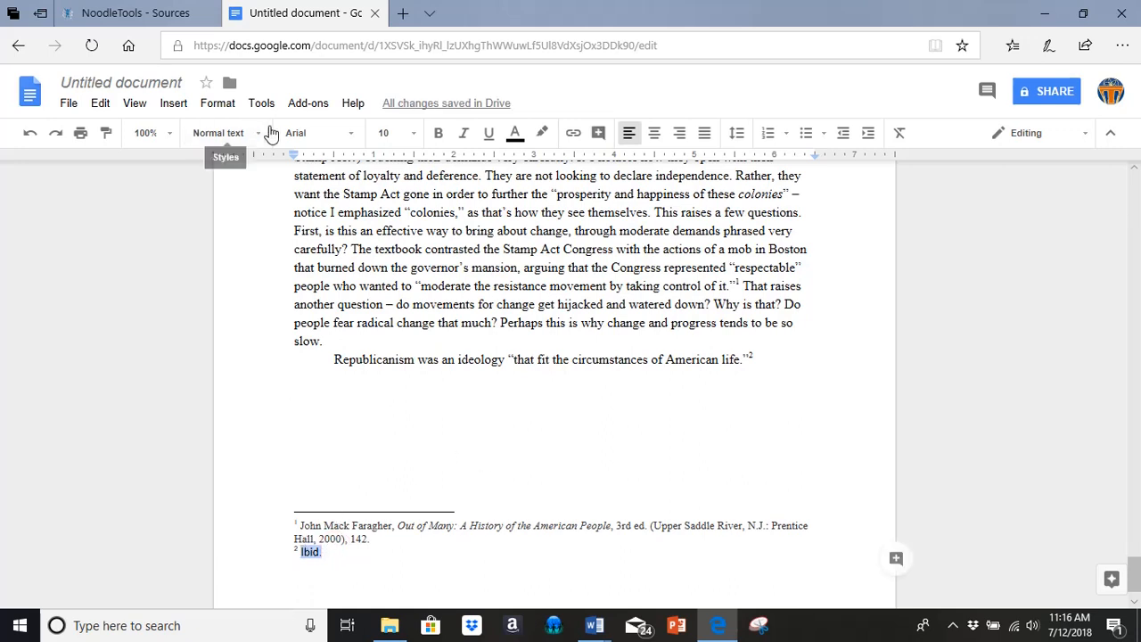
# Step: Set the 'Ibid.' footnote to Times New Roman, then type the Stamp Act republicanism sentence about Patrick Henry
pyautogui.click(318, 133)
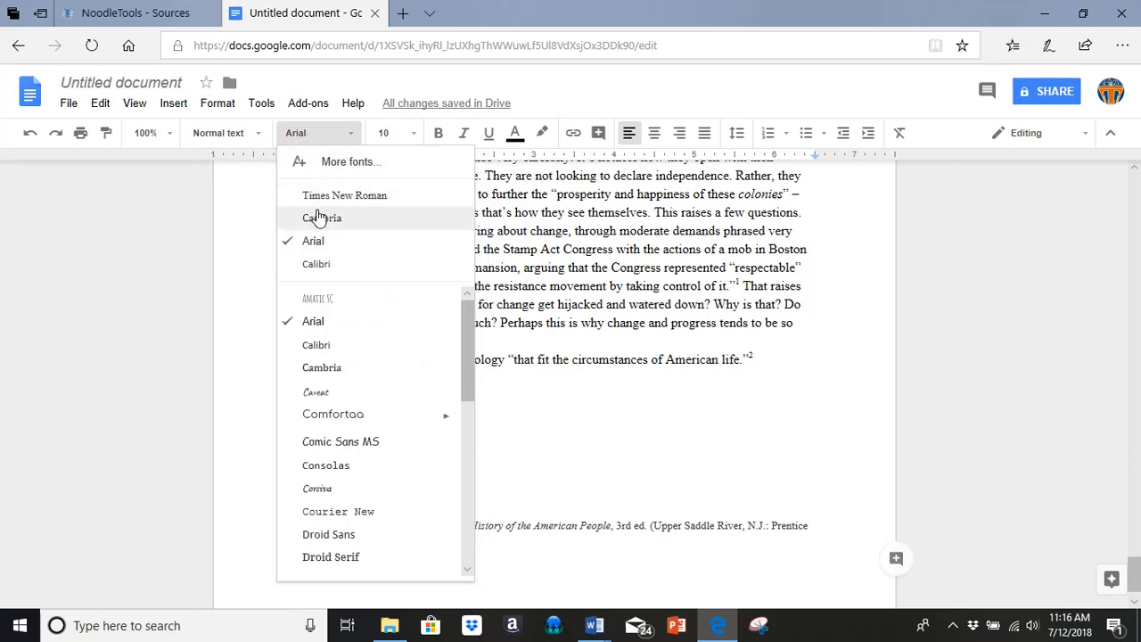
pyautogui.click(344, 194)
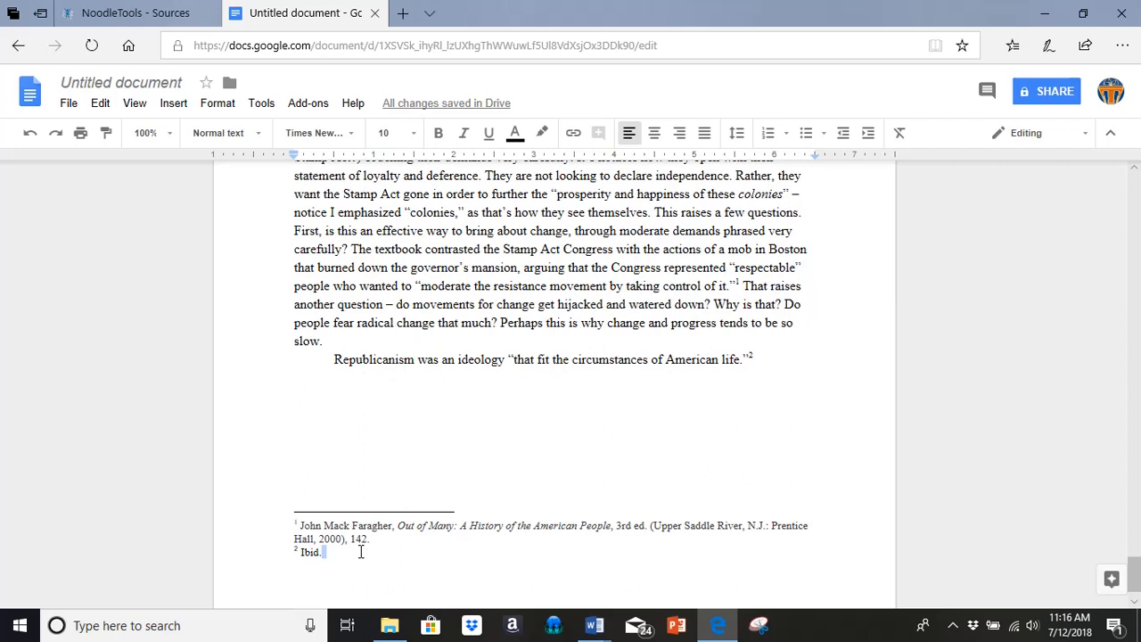
pyautogui.write('Indeed, the response to the Stamp Act showed a republicanism perspective, as when Patrick Henry denounced the Stamp Act as treason.')
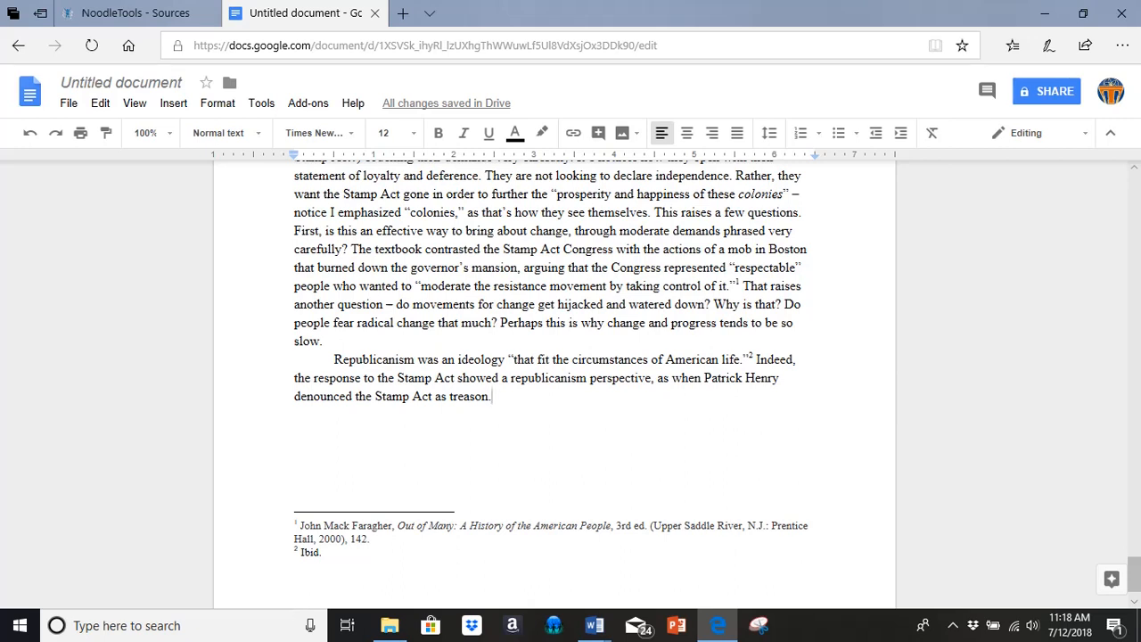
pyautogui.moveTo(718, 427)
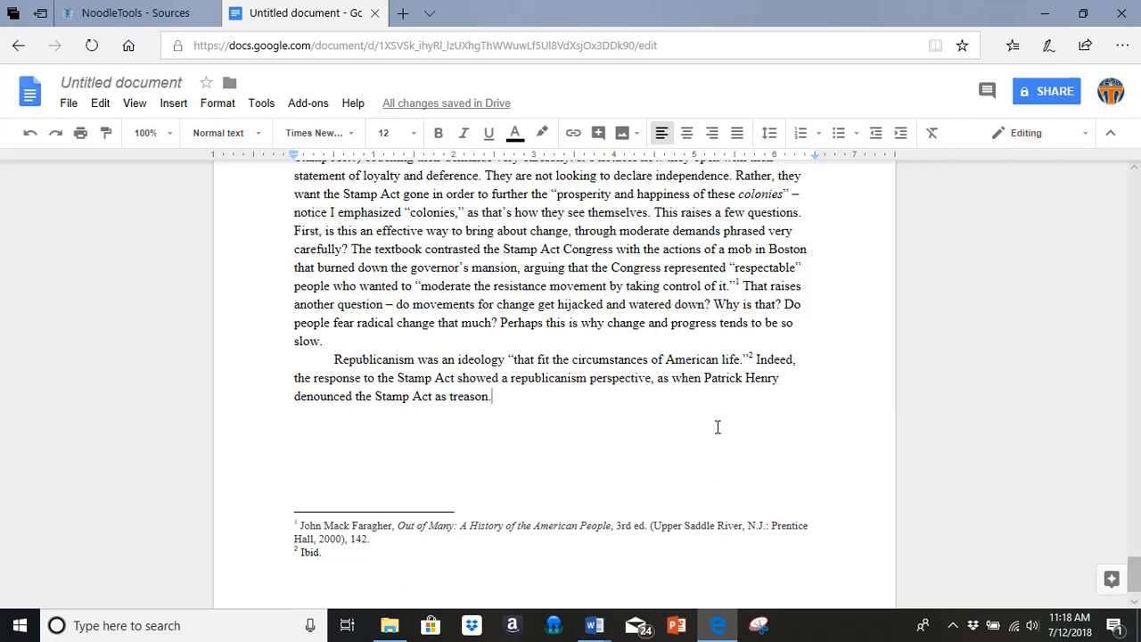
pyautogui.moveTo(704, 388)
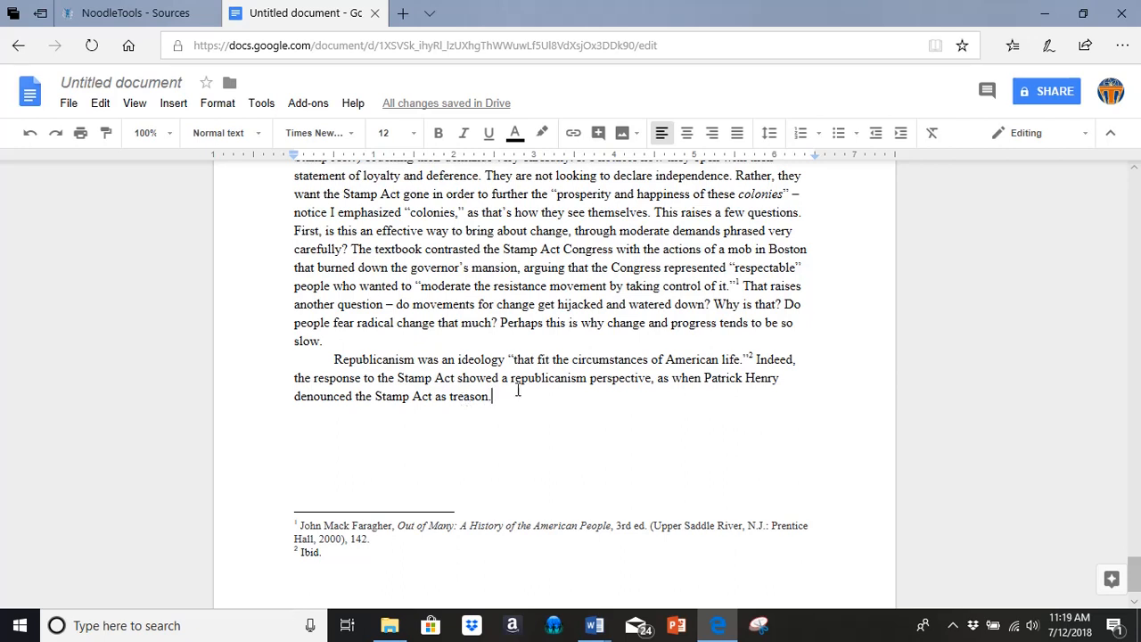
# Step: Open the text formatting options at the end of the Republicanism paragraph
pyautogui.click(216, 103)
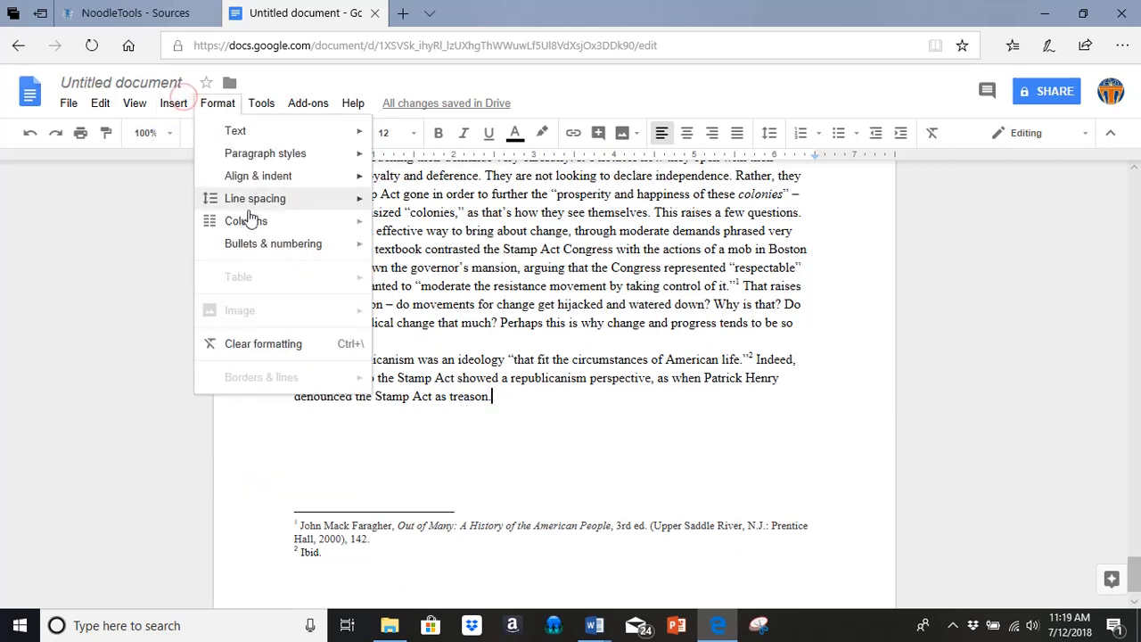
# Step: Insert footnote 3 after the treason sentence reading 'Ibid, 143.' in Times New Roman
pyautogui.click(173, 102)
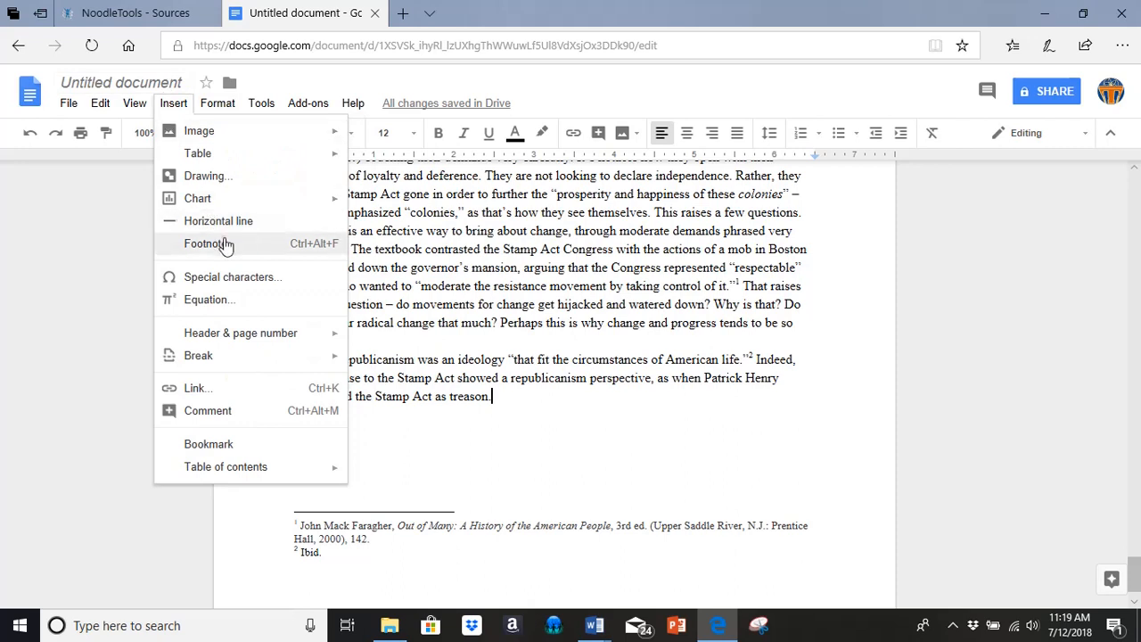
pyautogui.click(205, 243)
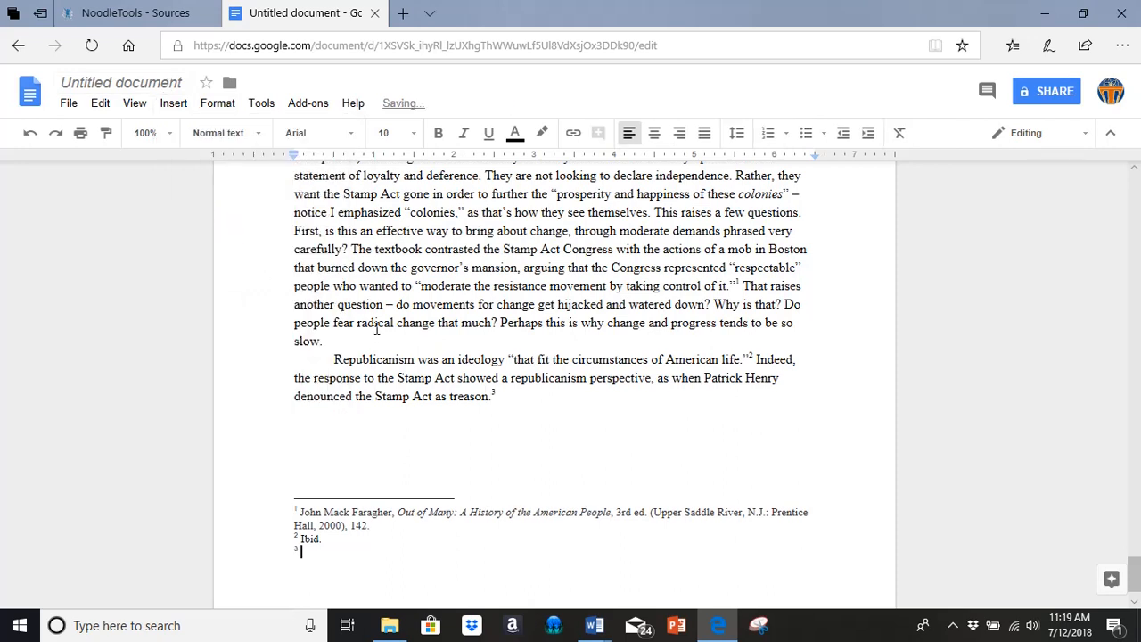
pyautogui.write('Ibid')
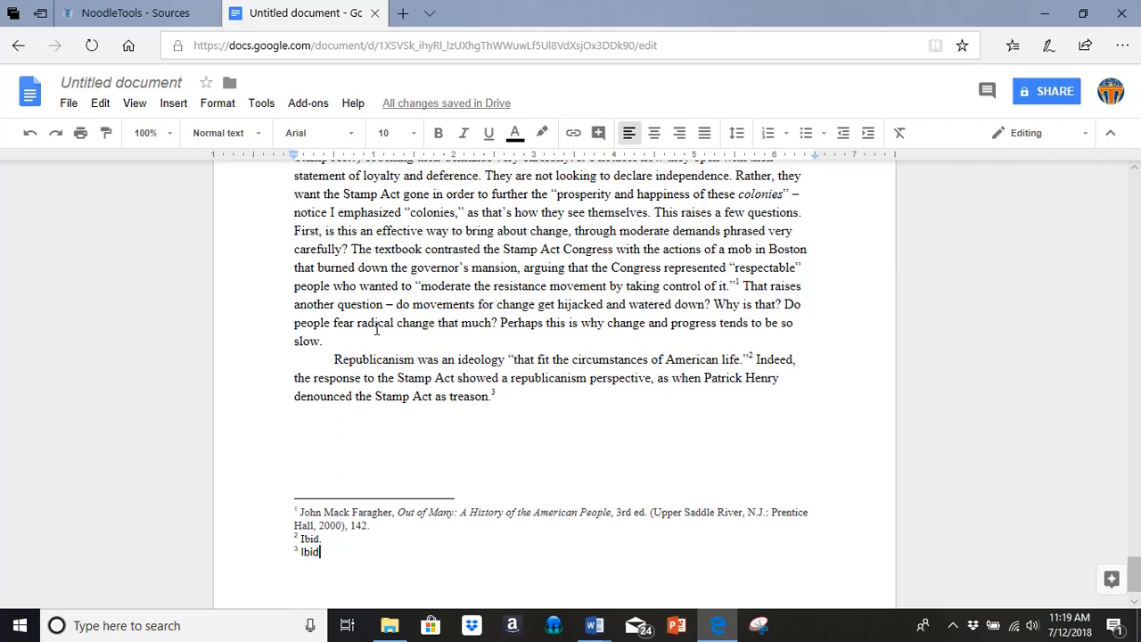
pyautogui.write(',')
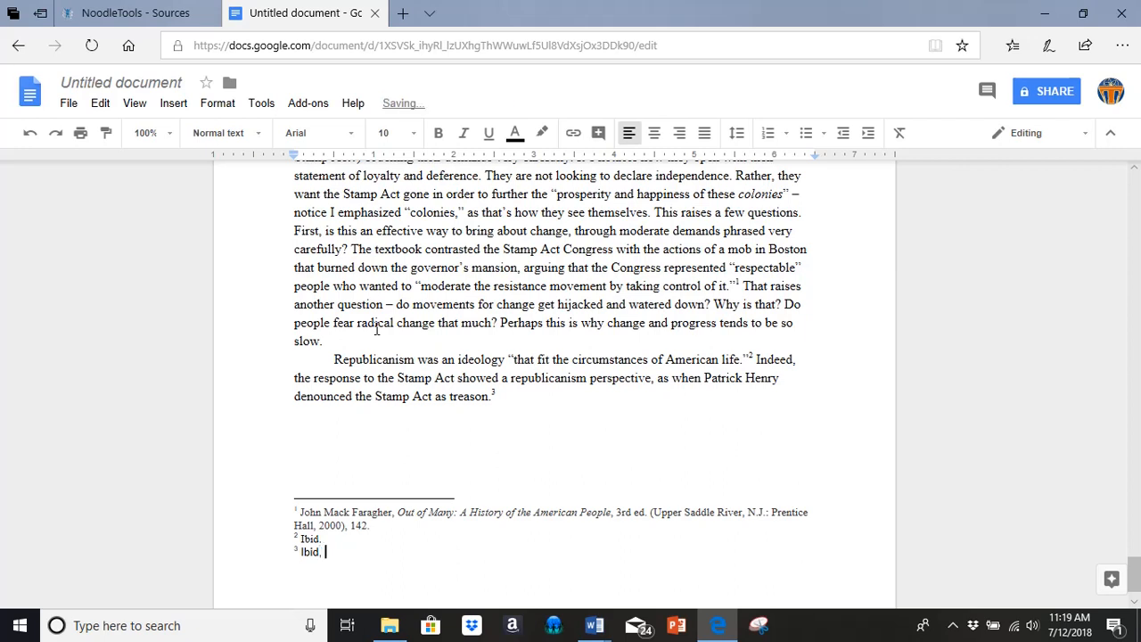
pyautogui.write('143.')
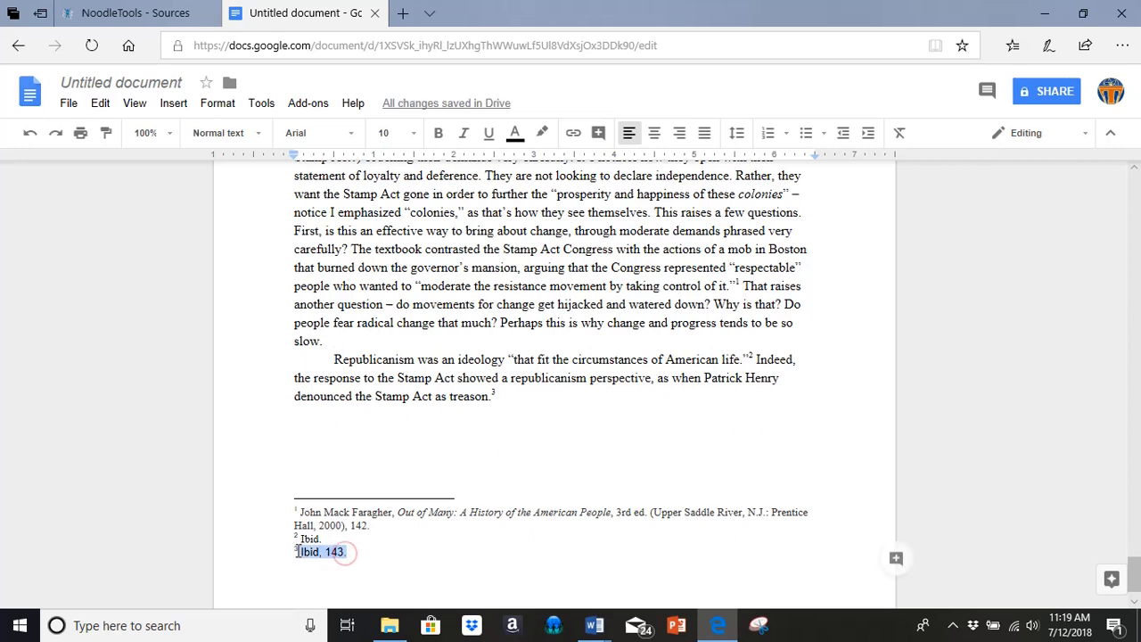
pyautogui.click(311, 133)
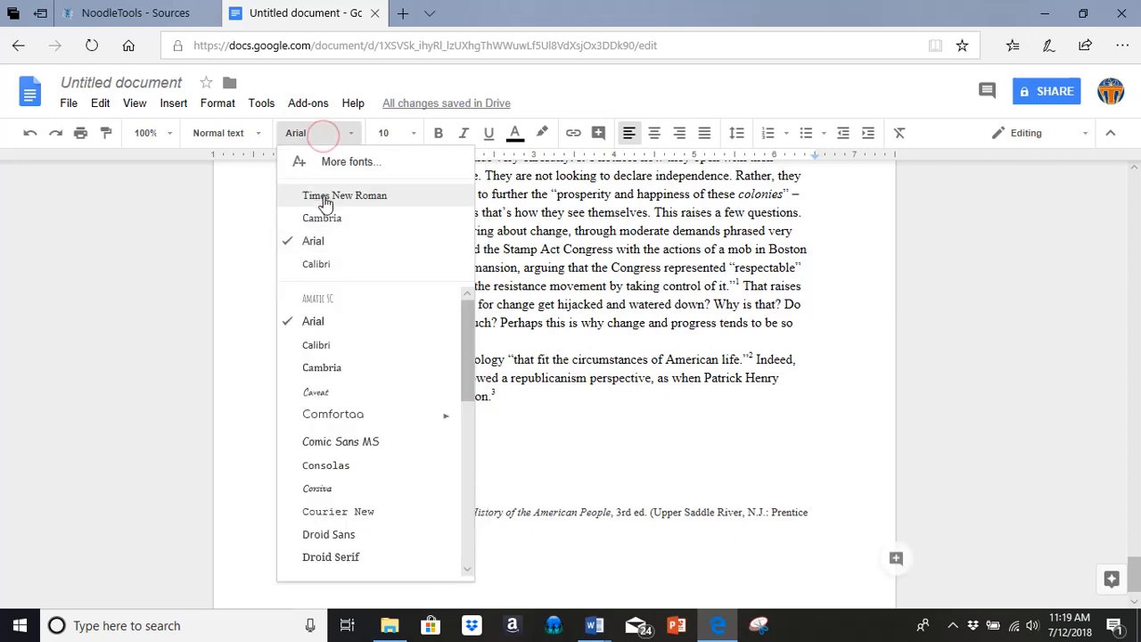
pyautogui.click(344, 196)
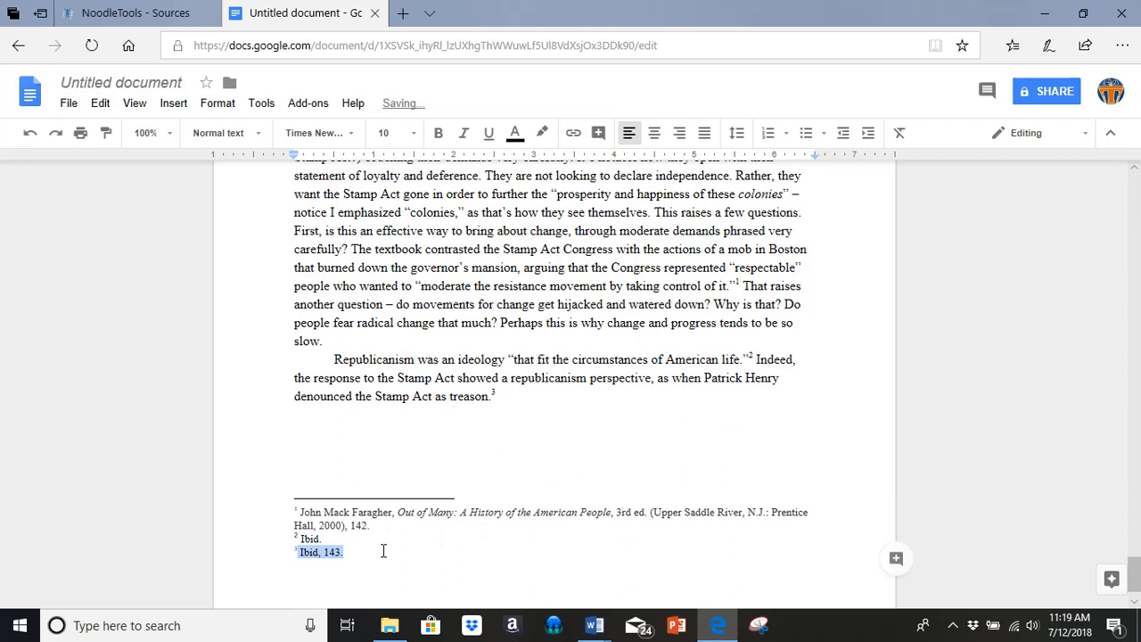